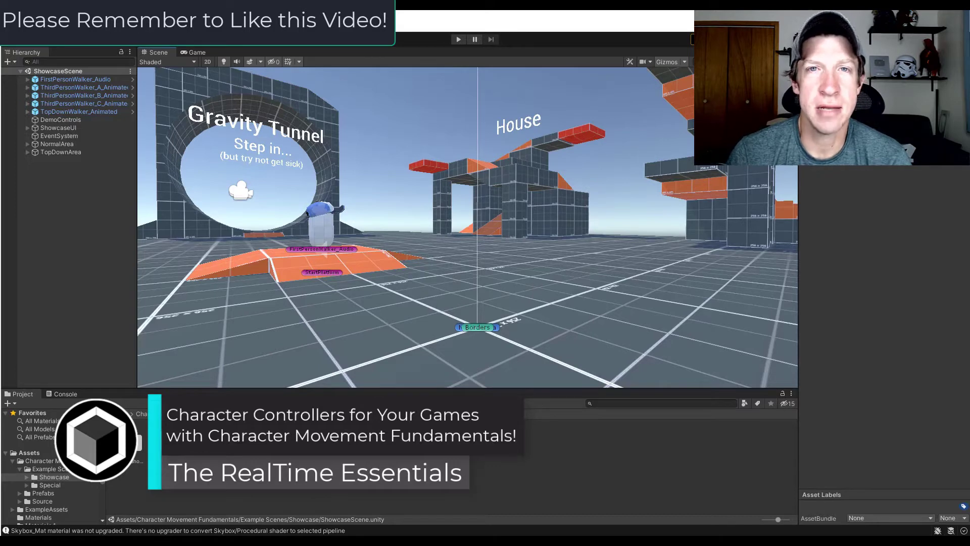
Step: Advance the package gallery to image 3/10 showing the three example scenes
click(53, 477)
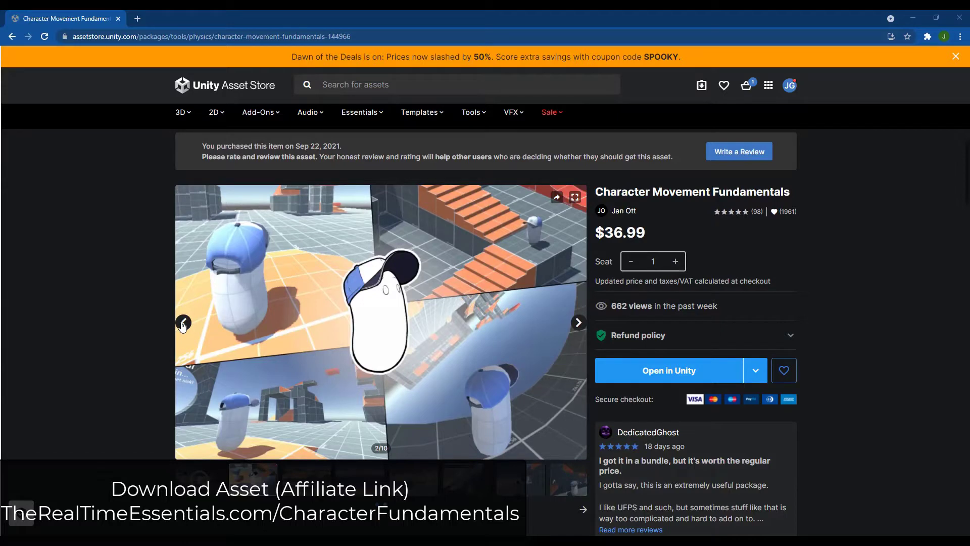
mouse_move(469, 288)
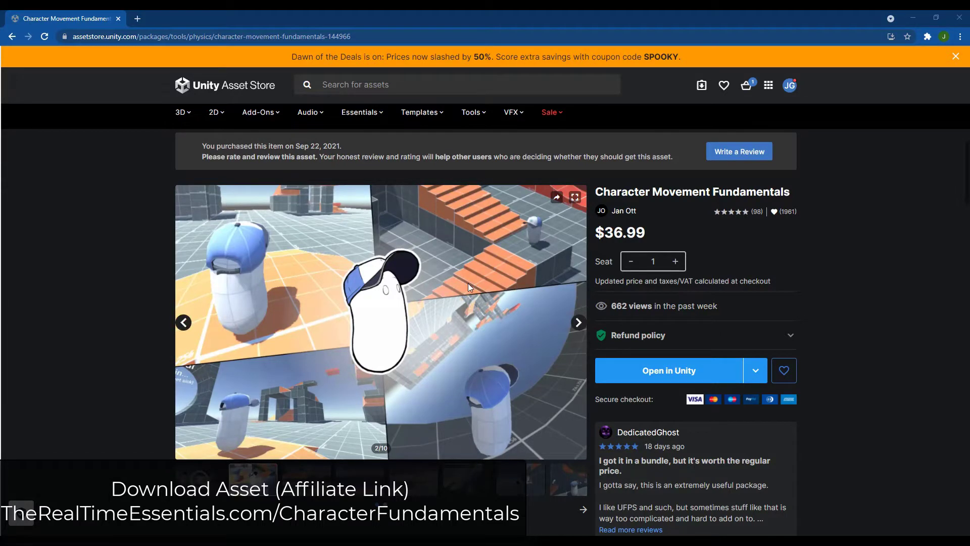
mouse_move(467, 312)
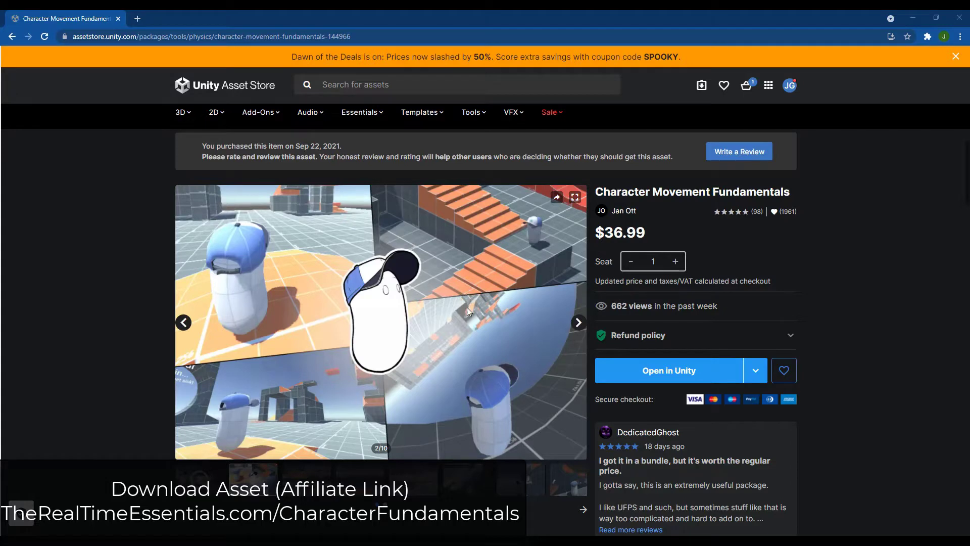
click(578, 322)
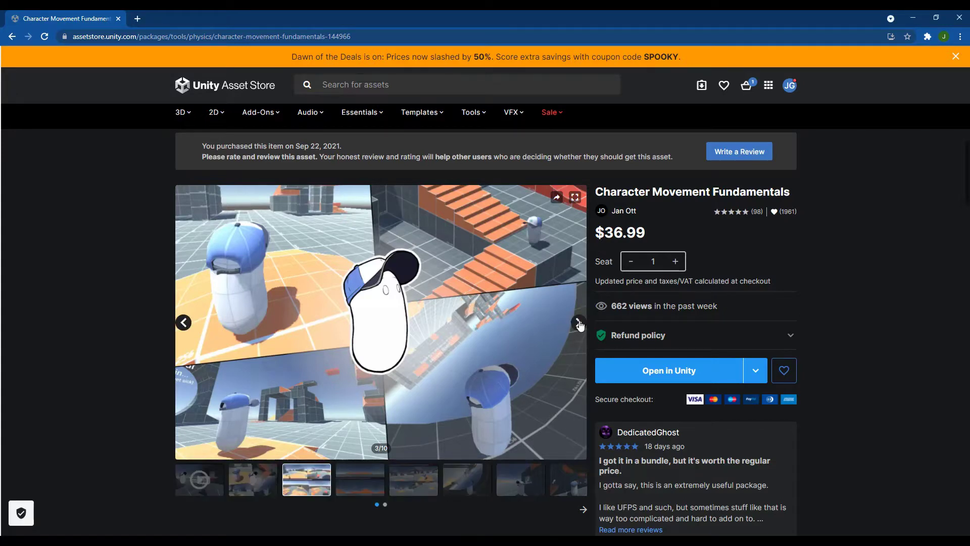
click(580, 323)
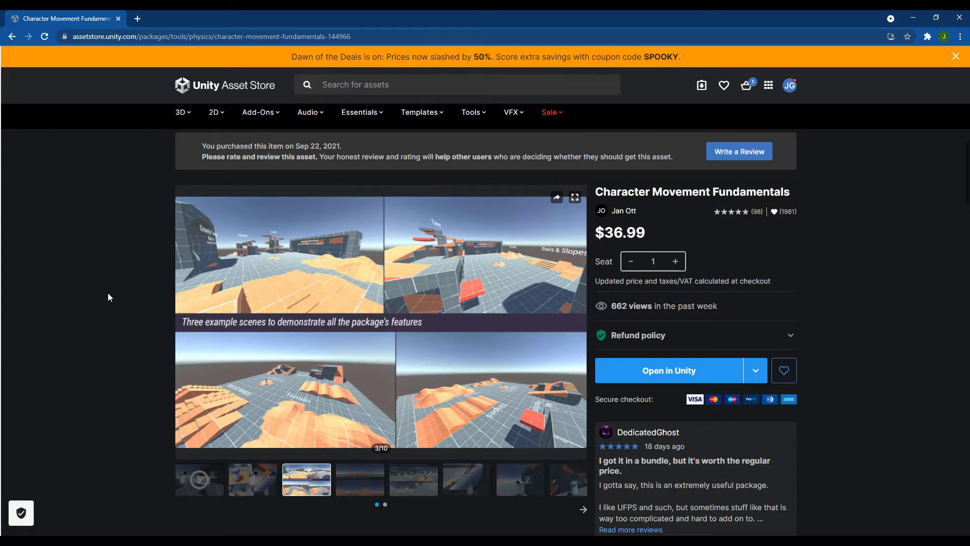
mouse_move(120, 285)
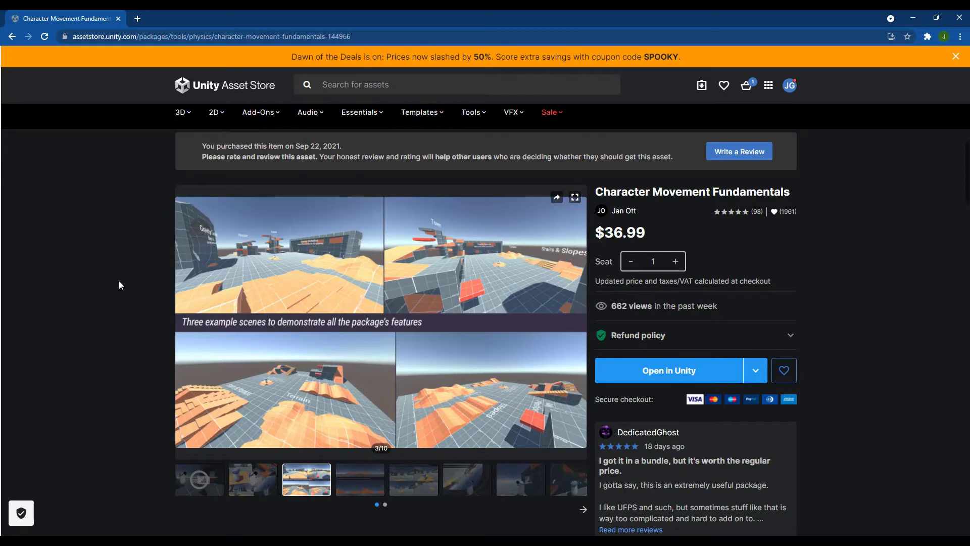
mouse_move(135, 263)
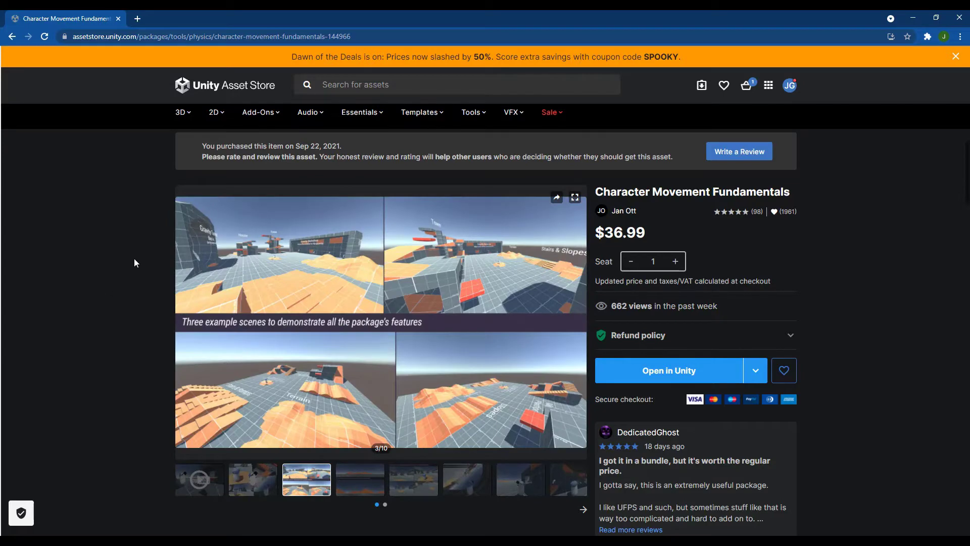
mouse_move(133, 259)
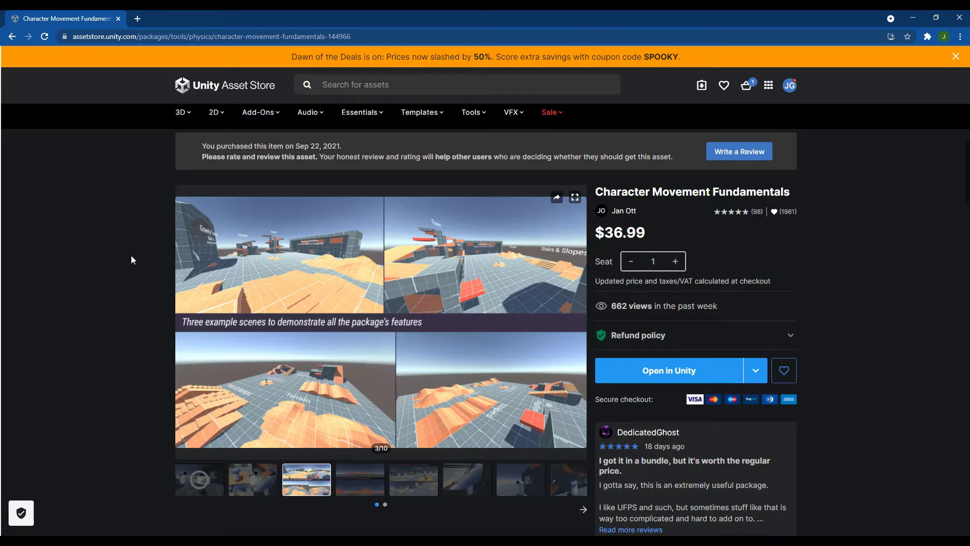
mouse_move(135, 262)
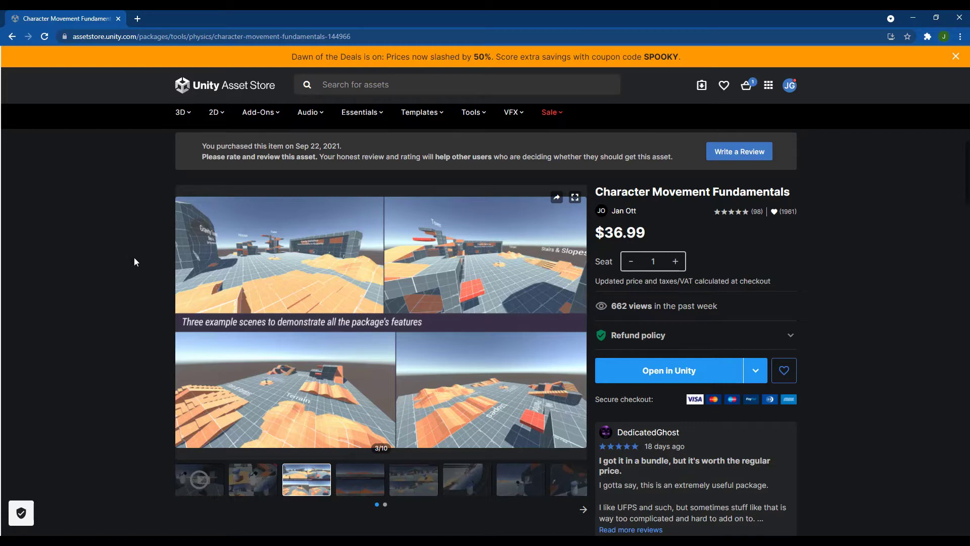
mouse_move(132, 269)
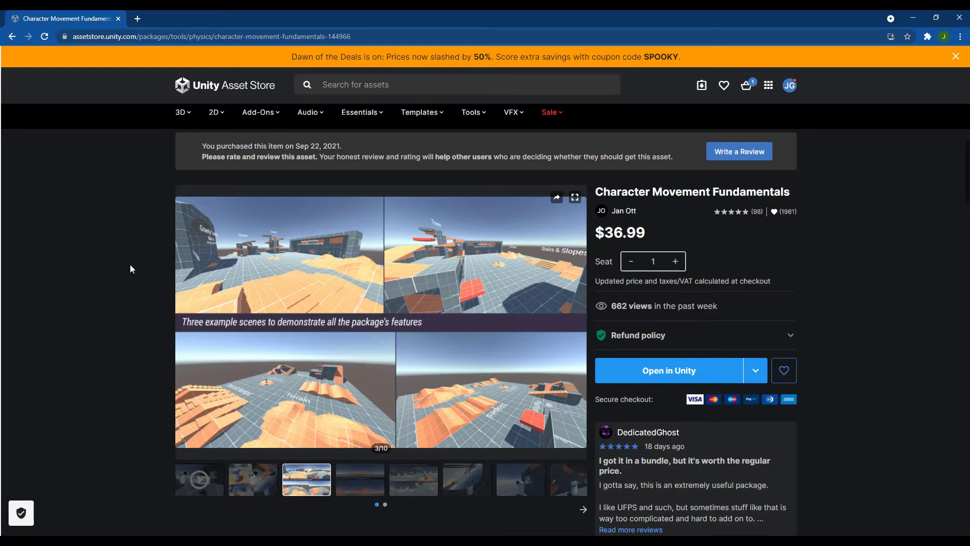
mouse_move(283, 294)
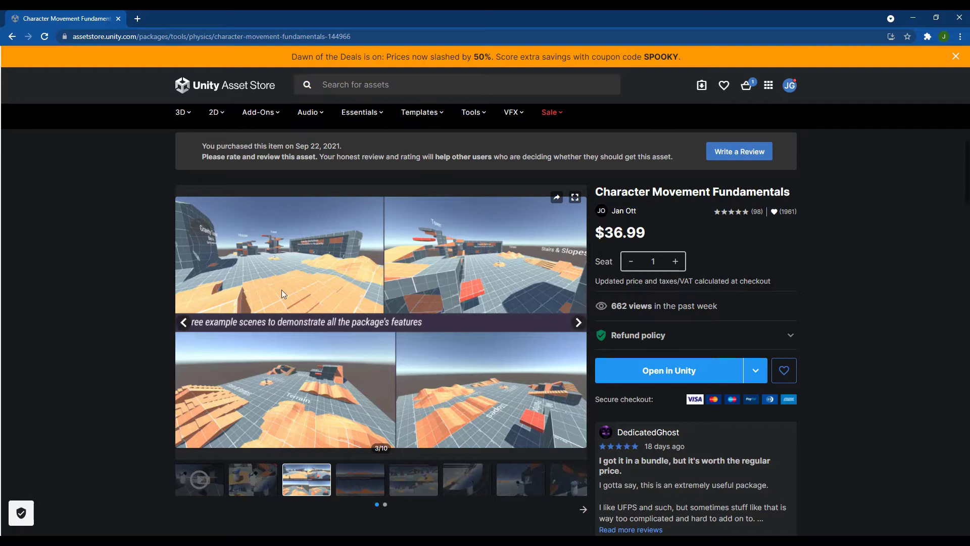
scroll(down, 3)
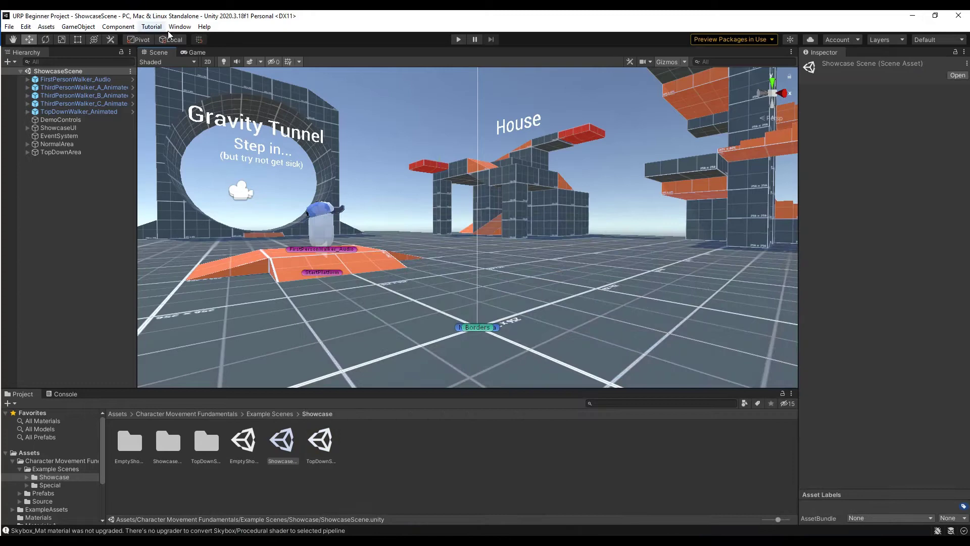
Step: Open Window > Package Manager to view the Character Movement Fundamentals details
click(180, 27)
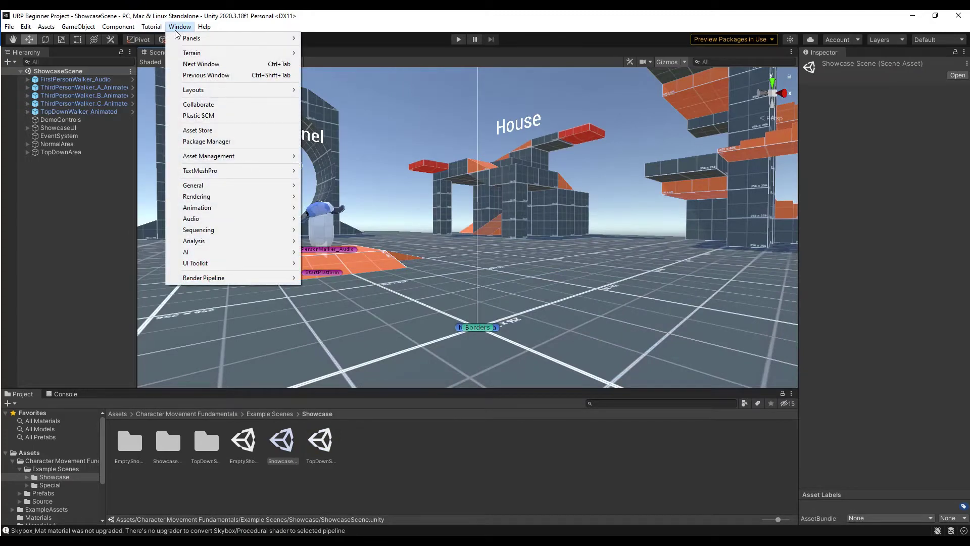
mouse_move(219, 151)
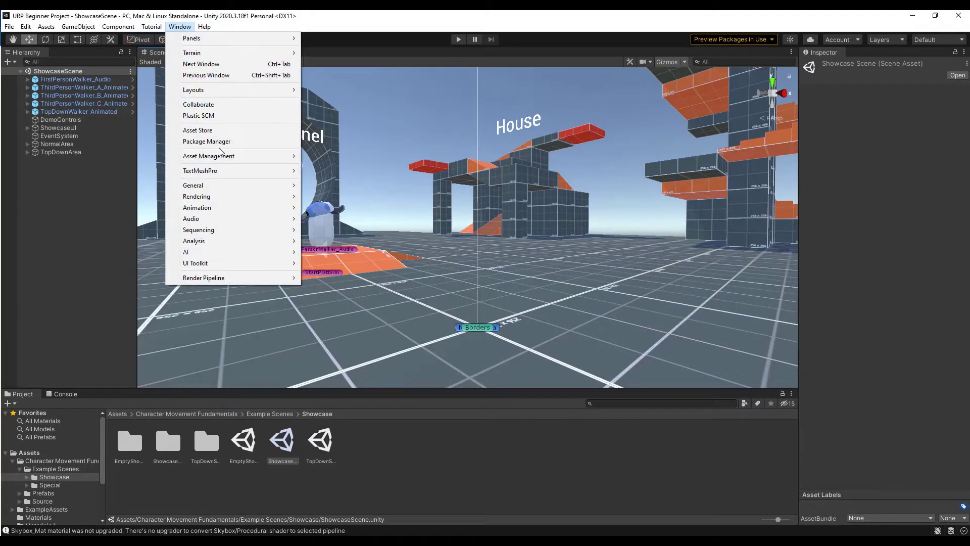
click(206, 141)
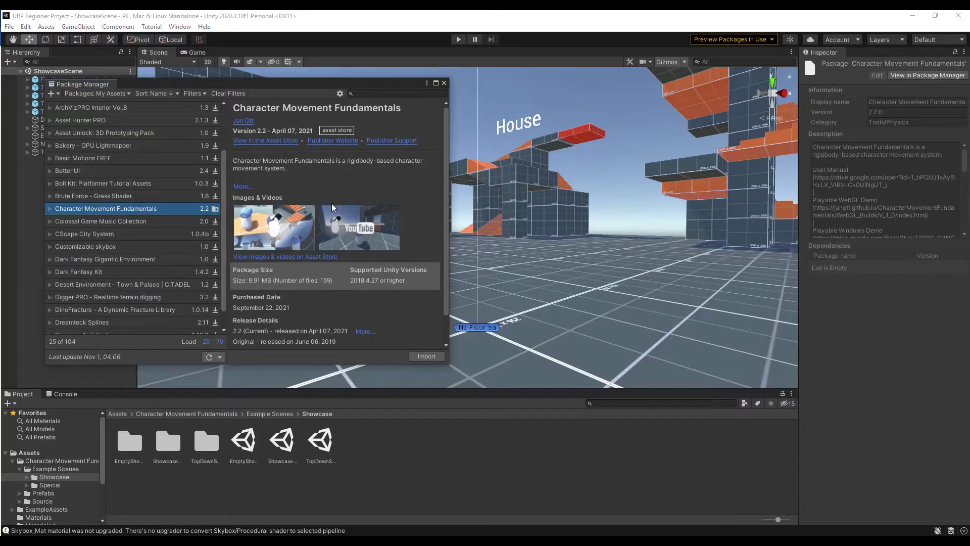
mouse_move(426, 356)
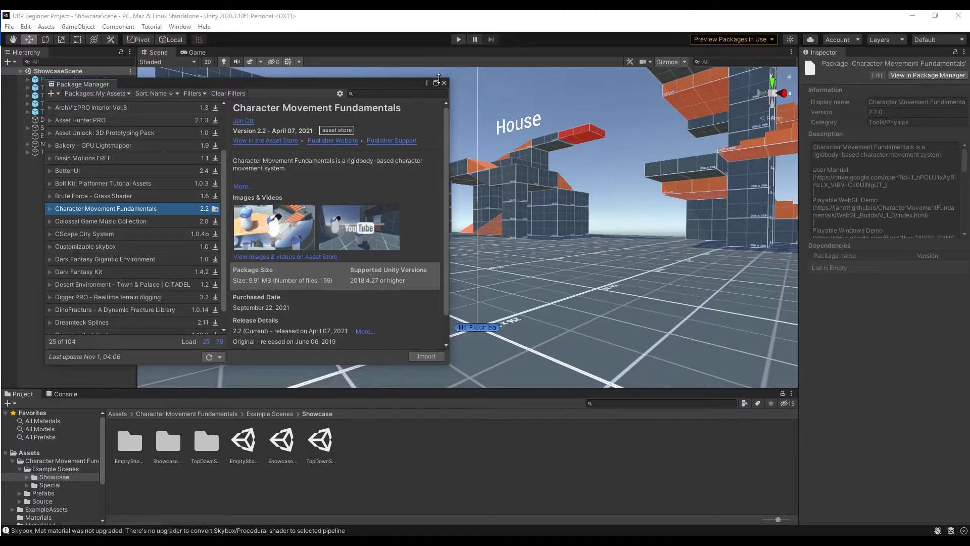
Step: Close Package Manager and open Manual from the Character Movement Fundamentals folder
click(444, 82)
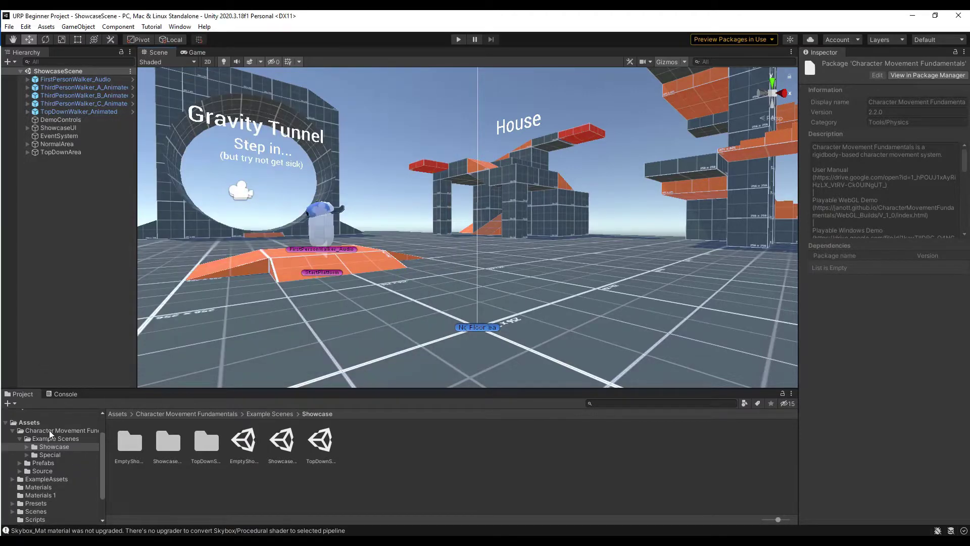
click(53, 430)
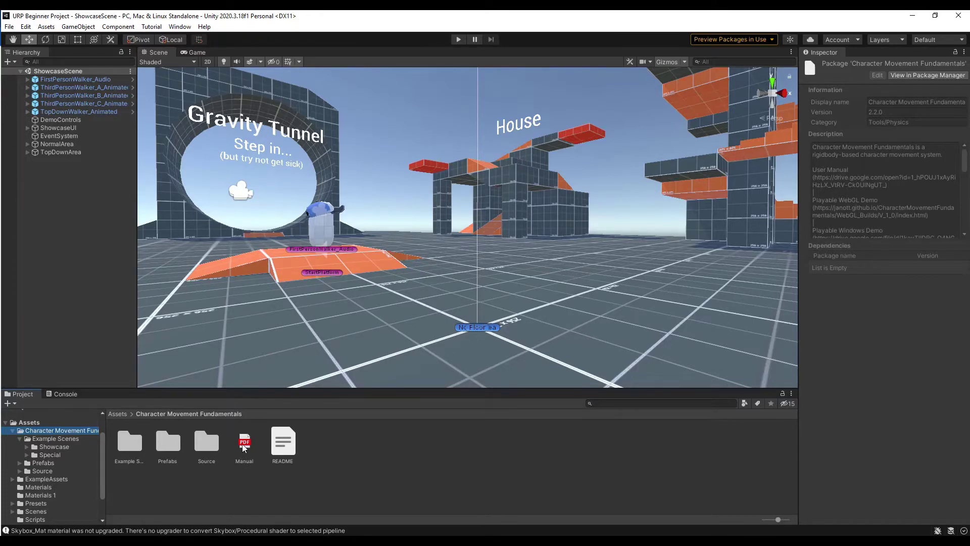
double_click(244, 441)
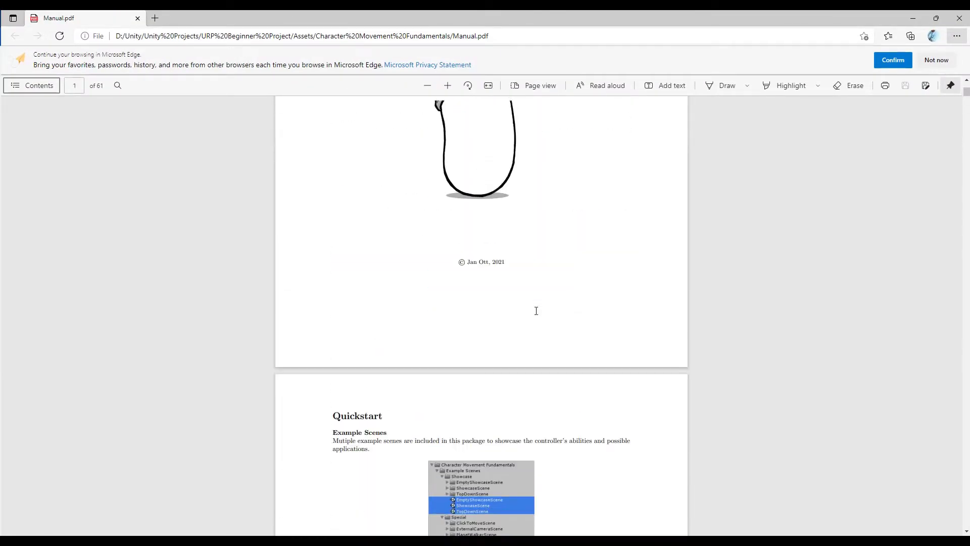
Step: Scroll Manual.pdf past the contents and feature list to the page 14 level
scroll(down, 3)
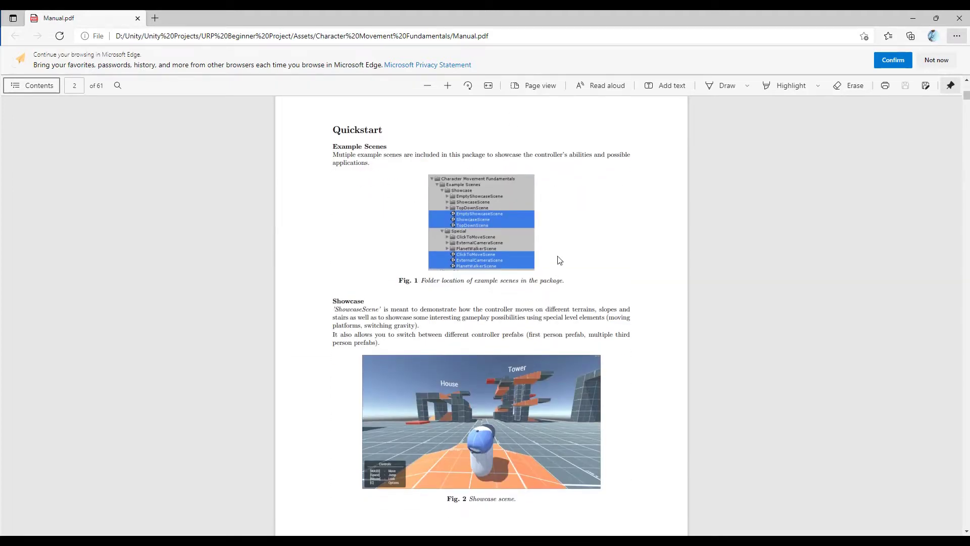
mouse_move(586, 306)
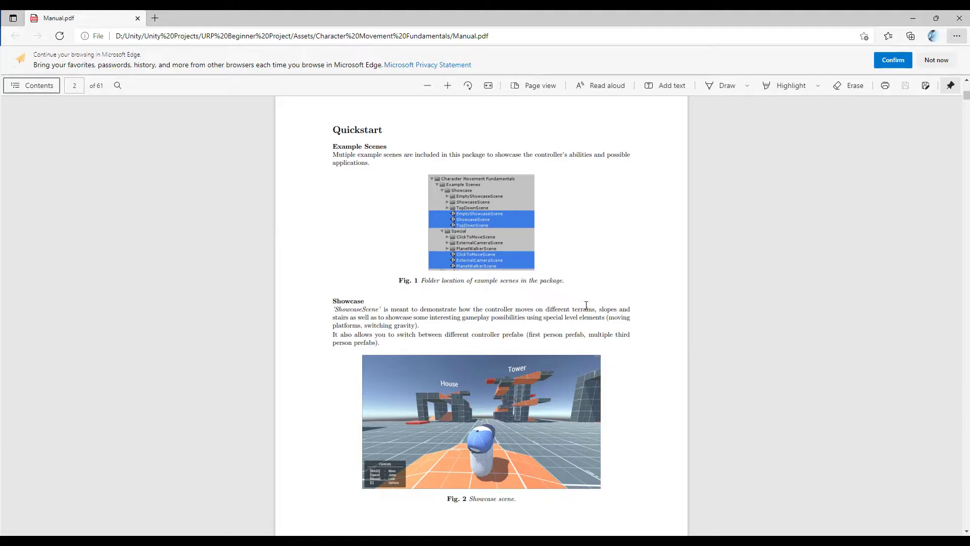
scroll(down, 3)
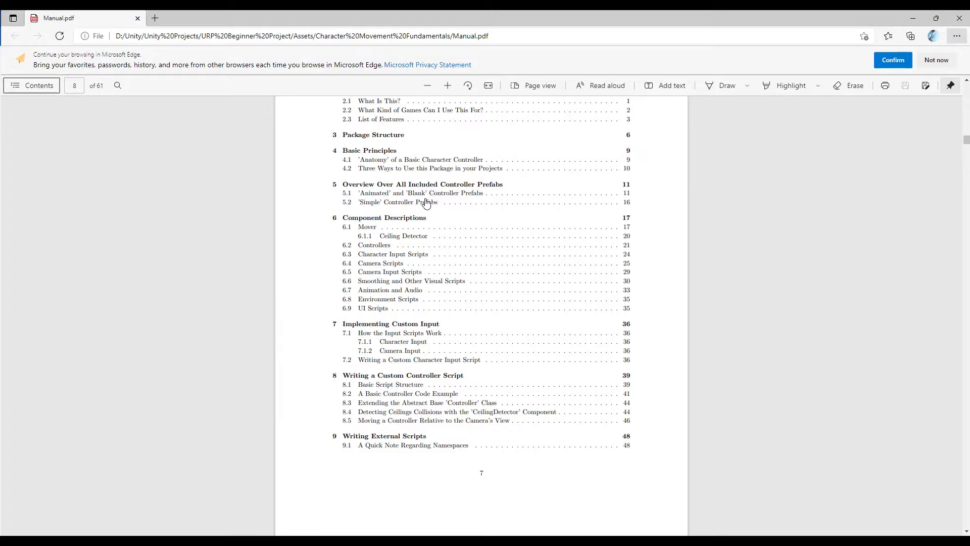
mouse_move(377, 272)
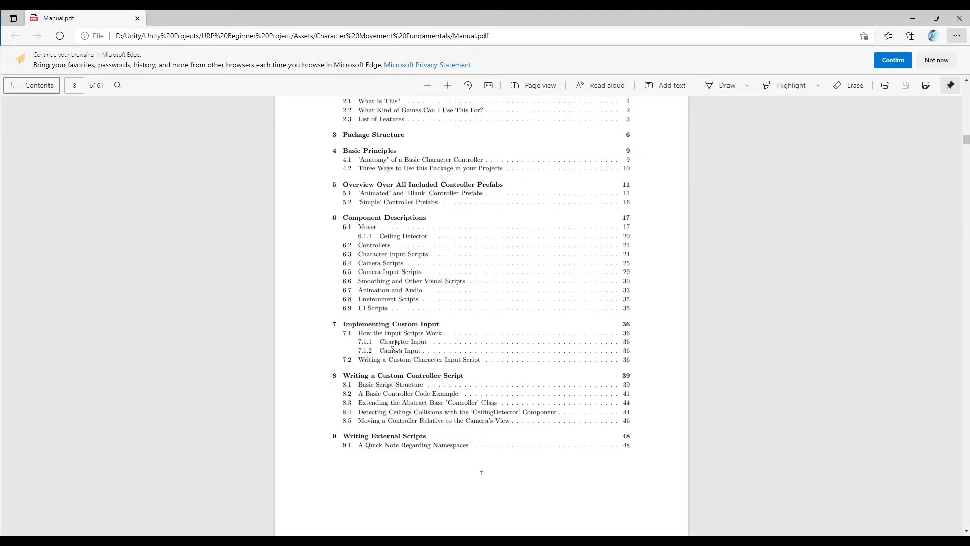
scroll(down, 3)
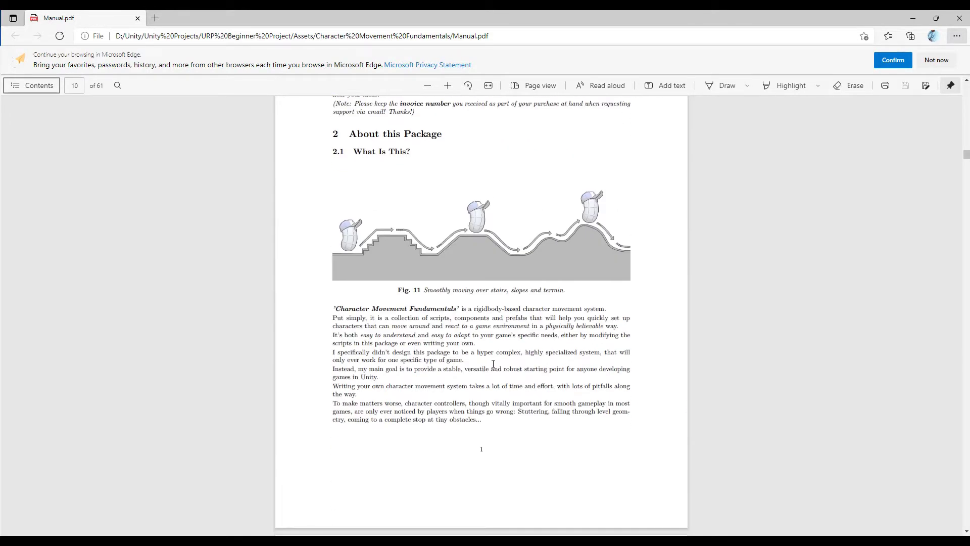
scroll(down, 3)
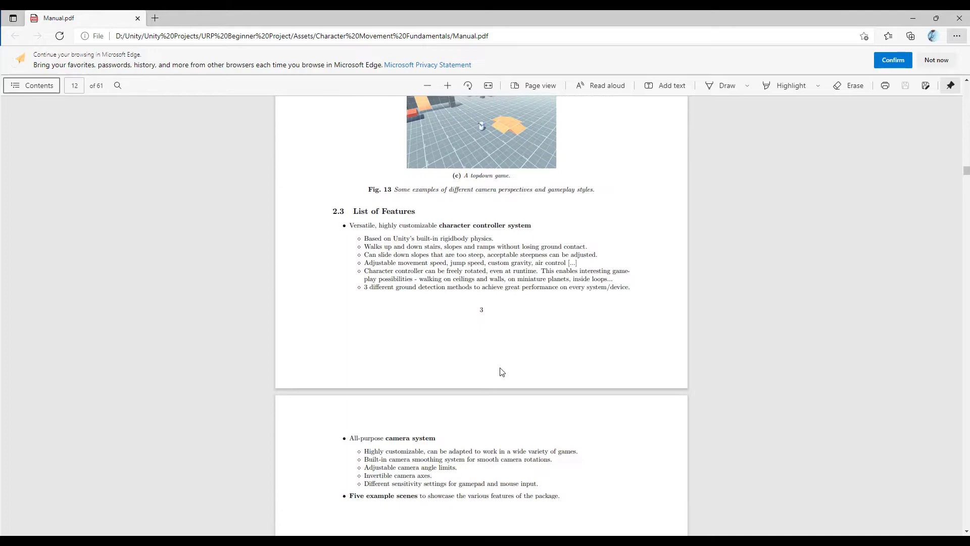
scroll(down, 3)
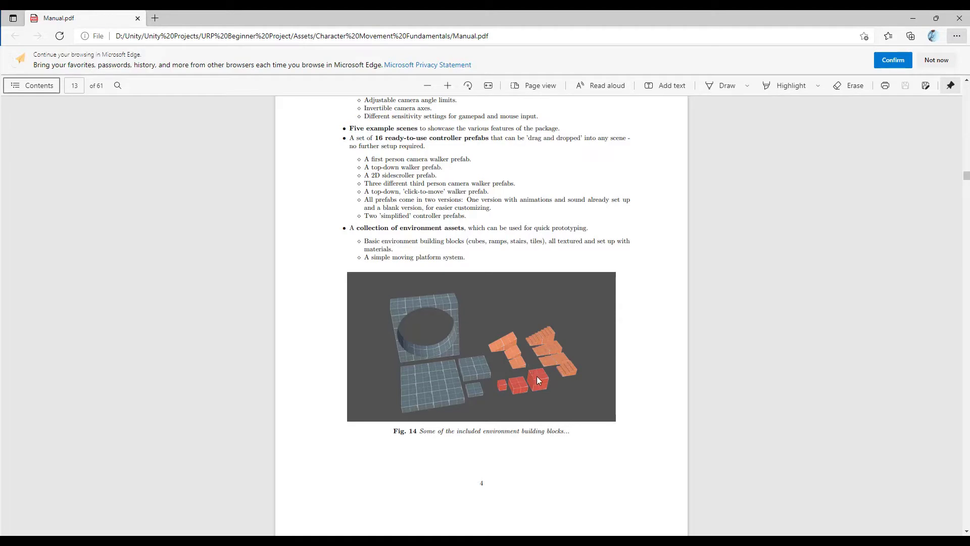
mouse_move(534, 379)
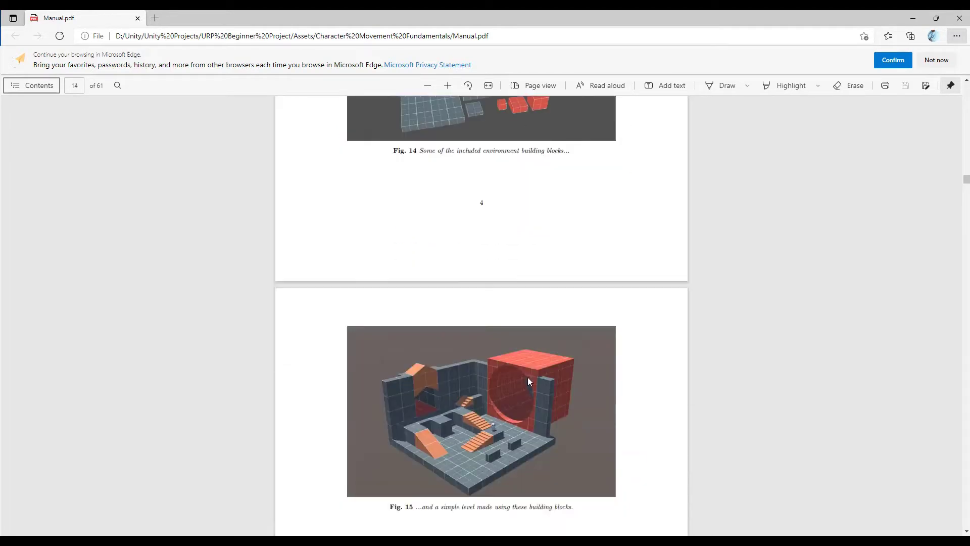
scroll(down, 3)
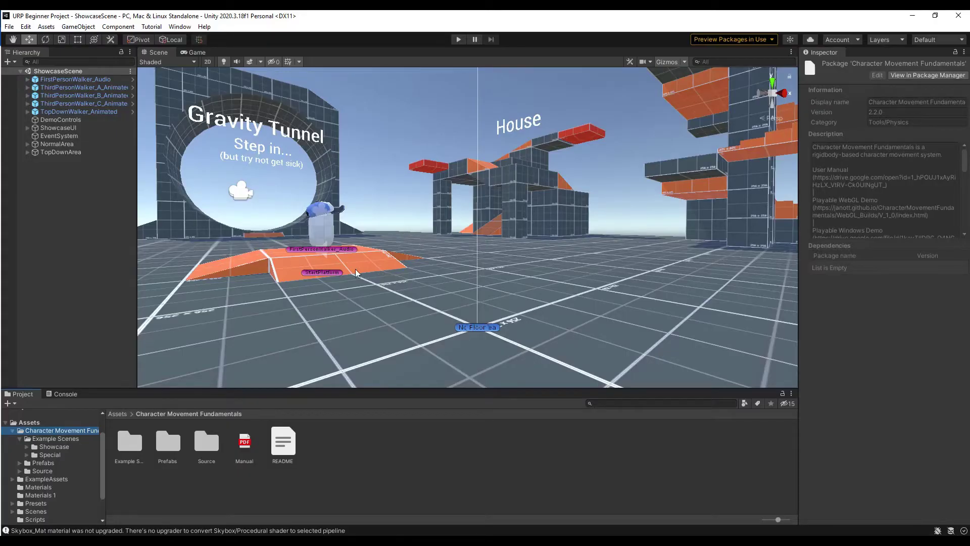
mouse_move(136, 454)
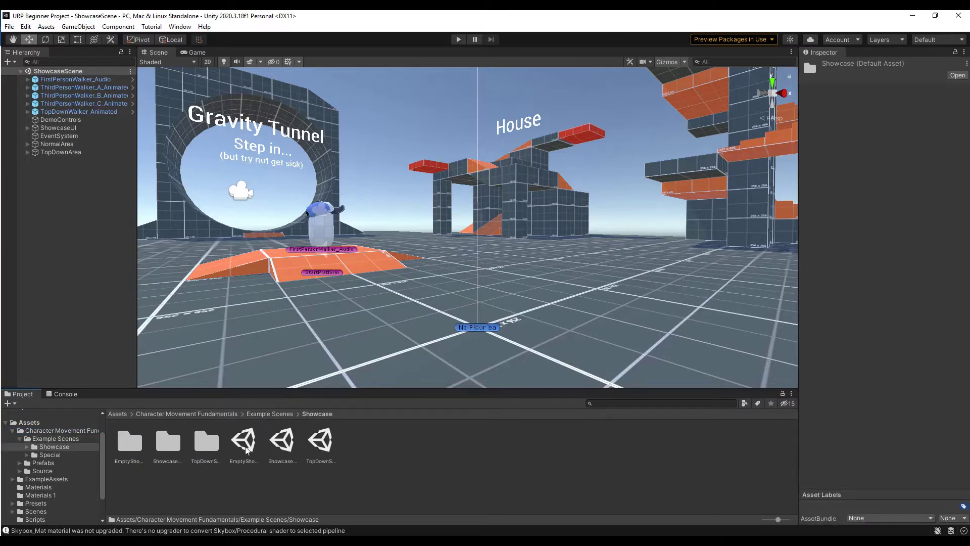
Step: Select ShowcaseScene in Example Scenes > Showcase
click(282, 440)
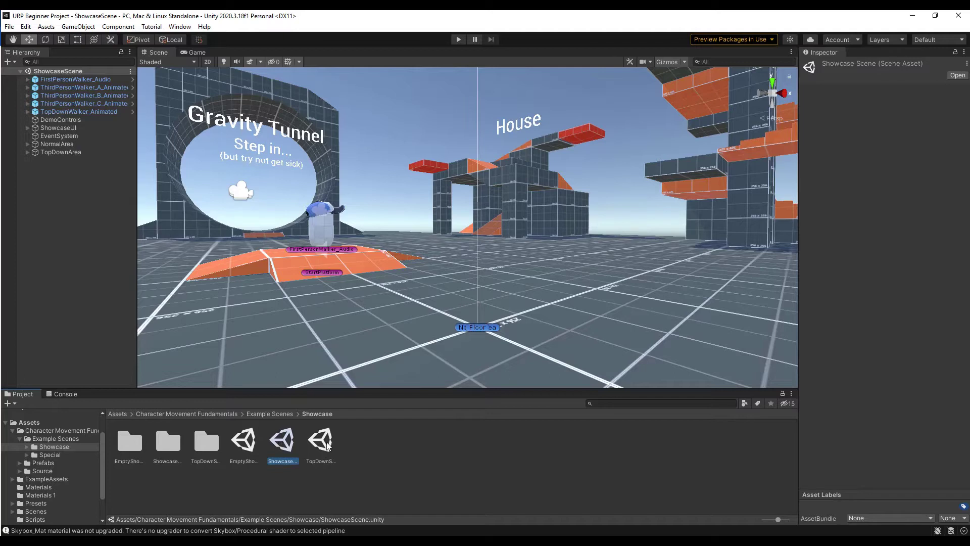
mouse_move(305, 427)
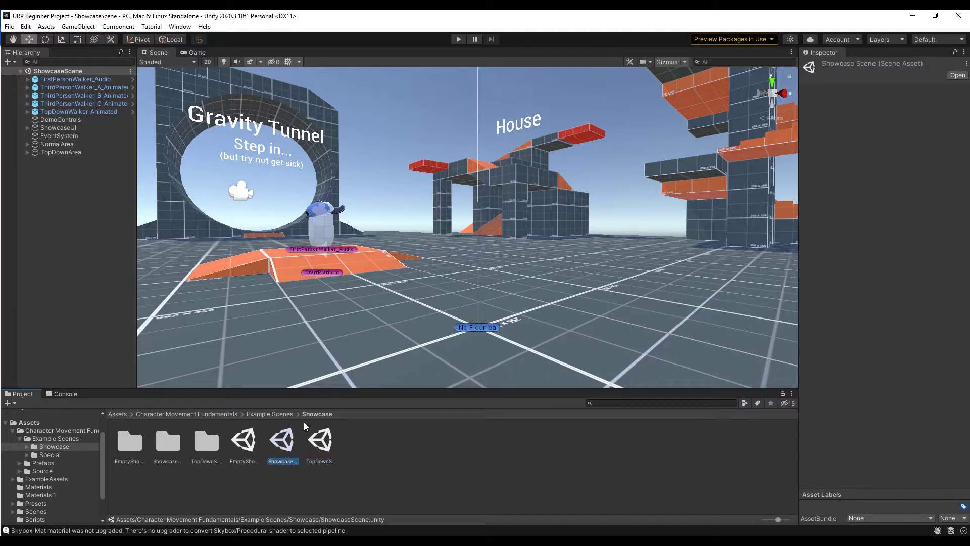
mouse_move(433, 275)
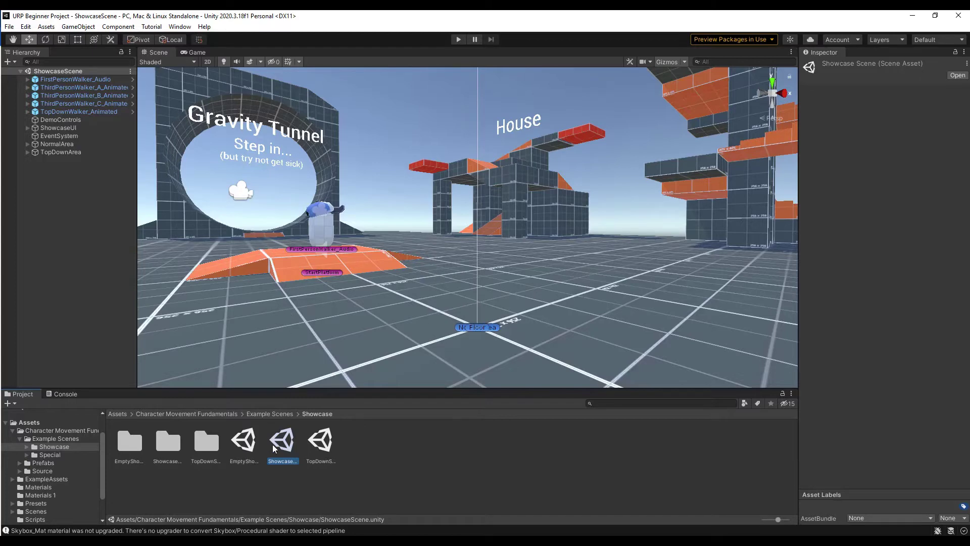
mouse_move(321, 321)
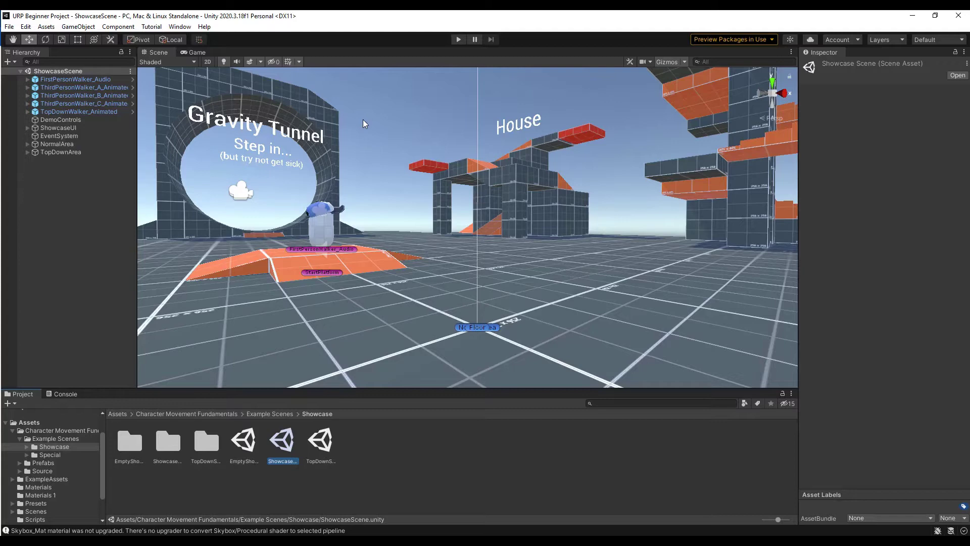
mouse_move(440, 291)
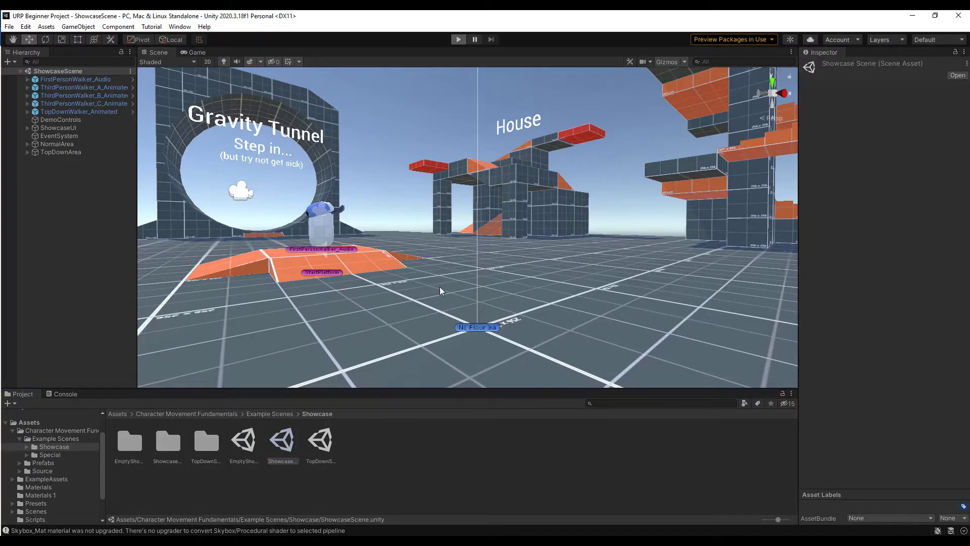
Step: Press Play to run the Showcase scene
click(458, 39)
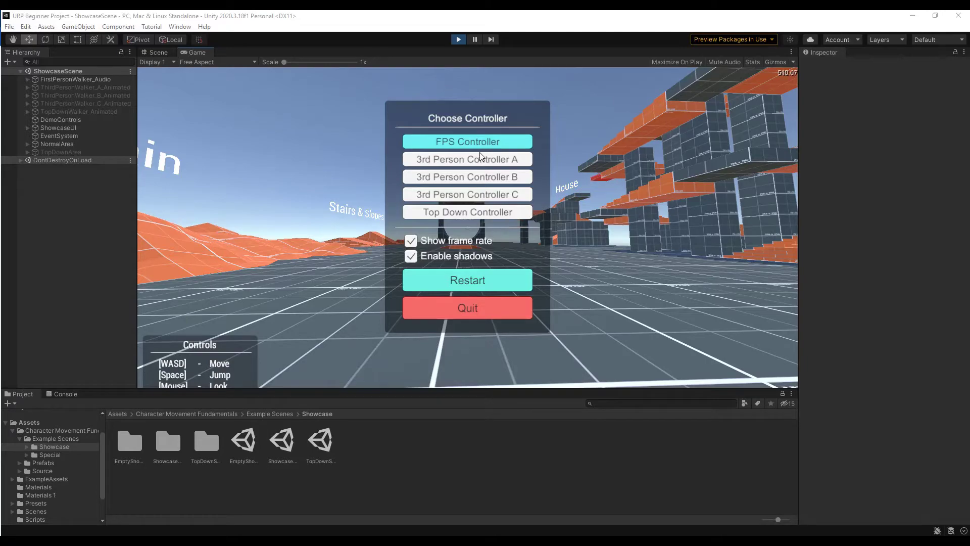
Step: Pick 3rd Person Controller A from the Choose Controller menu
click(467, 141)
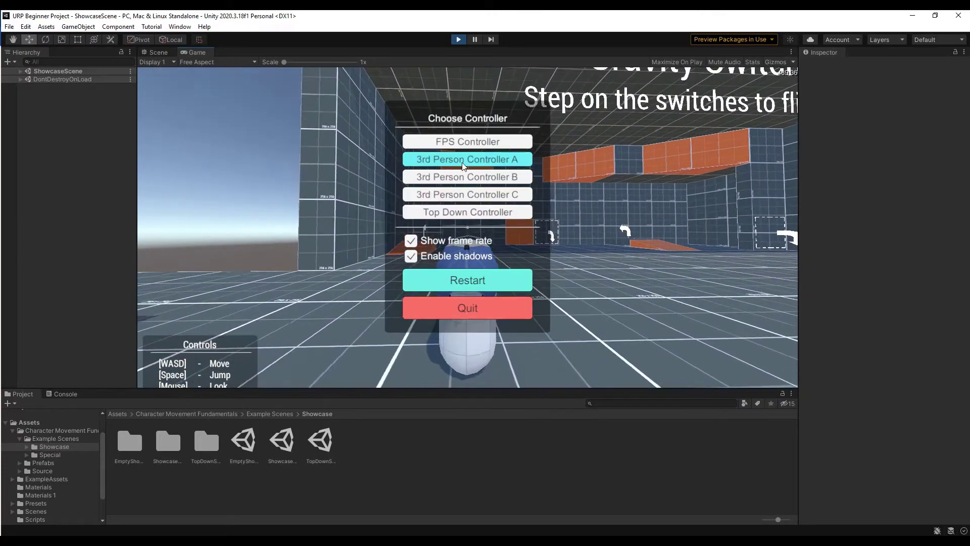
click(467, 159)
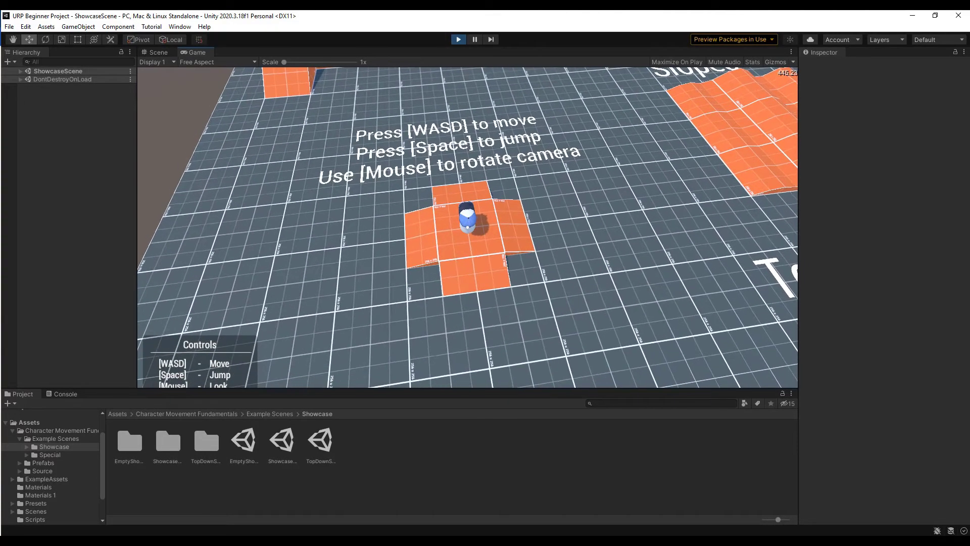
Step: Open and play PlanetWalkerScene from the Special folder, then open ExternalCameraScene
double_click(282, 441)
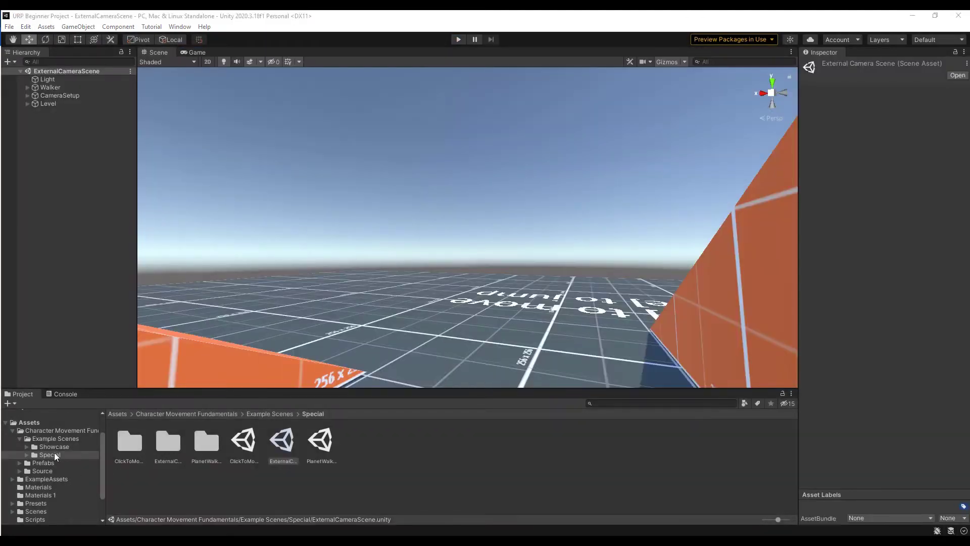
click(50, 454)
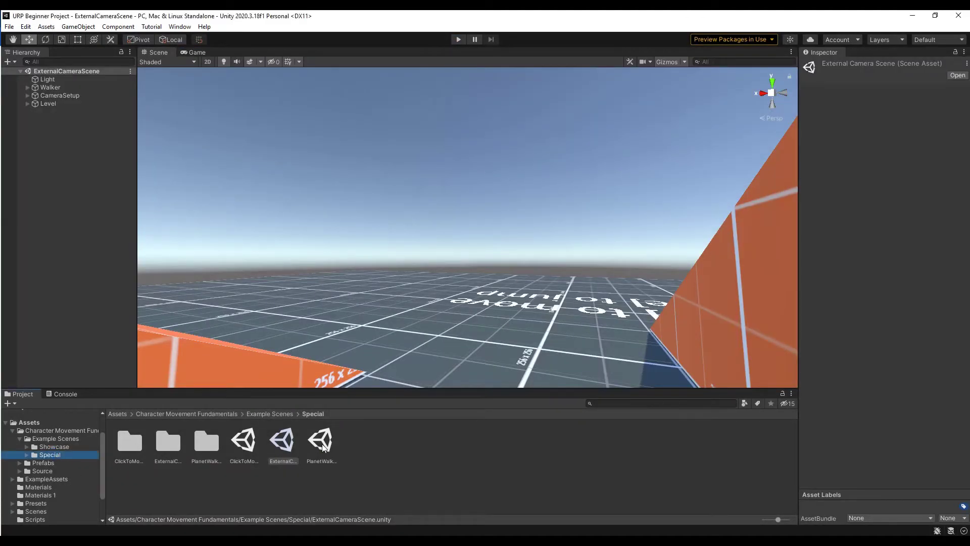
double_click(321, 442)
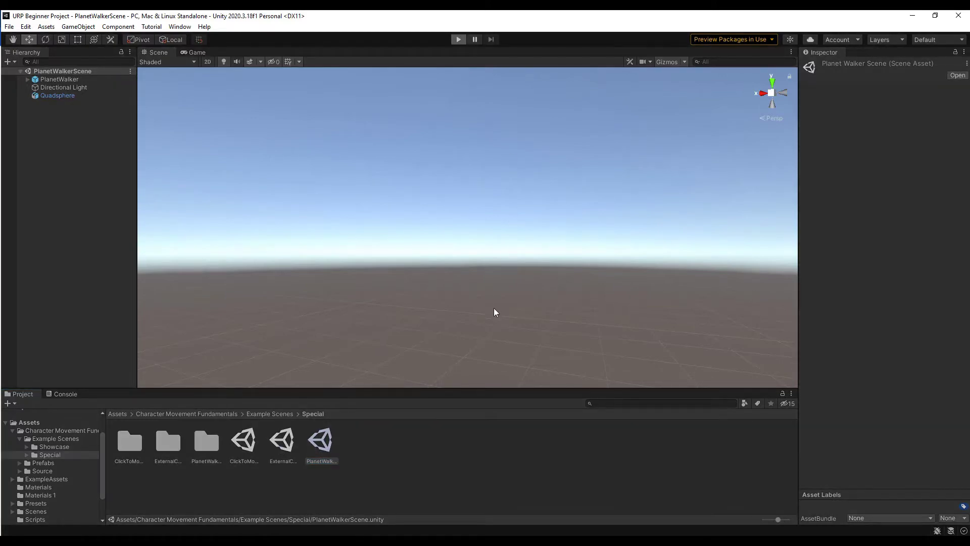
click(458, 39)
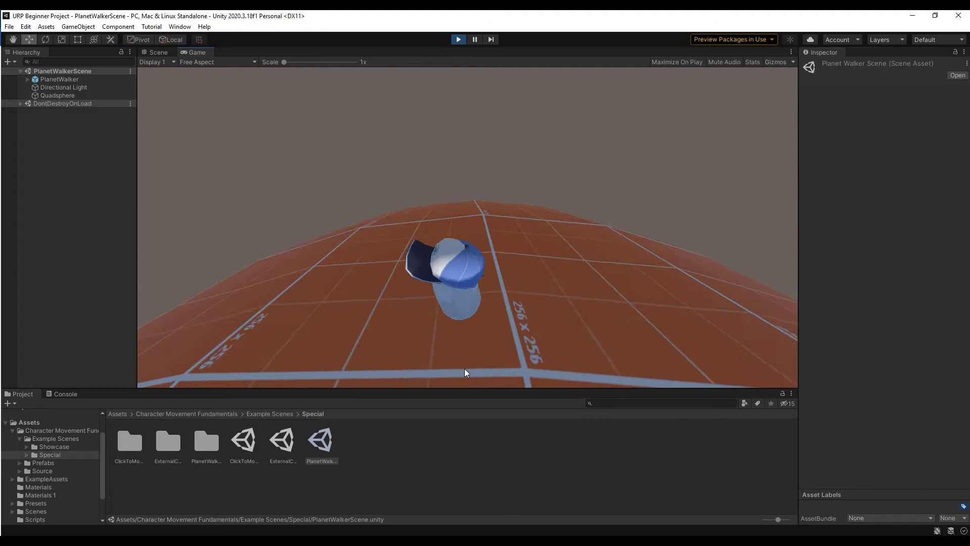
double_click(282, 441)
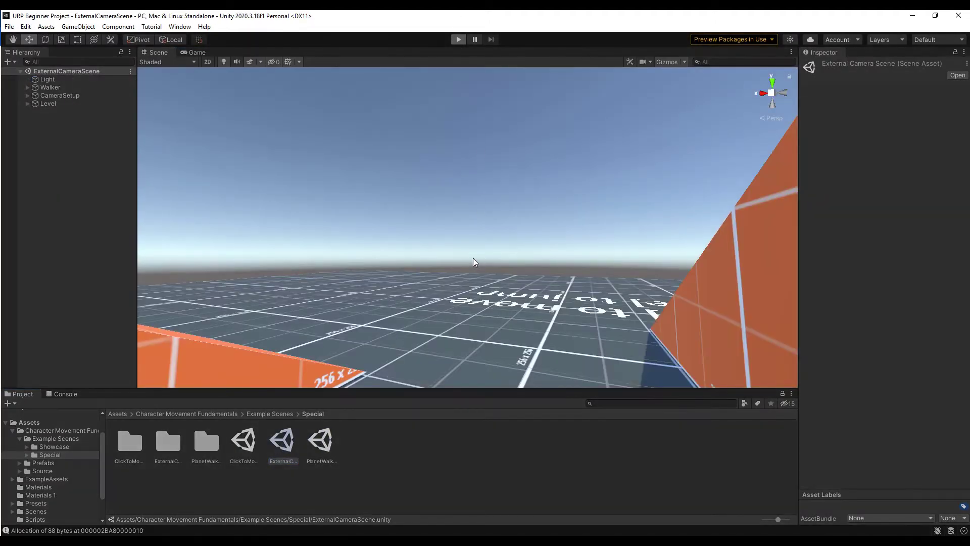
Step: Play ExternalCameraScene, then open ClickToMoveScene from the Special folder
click(458, 40)
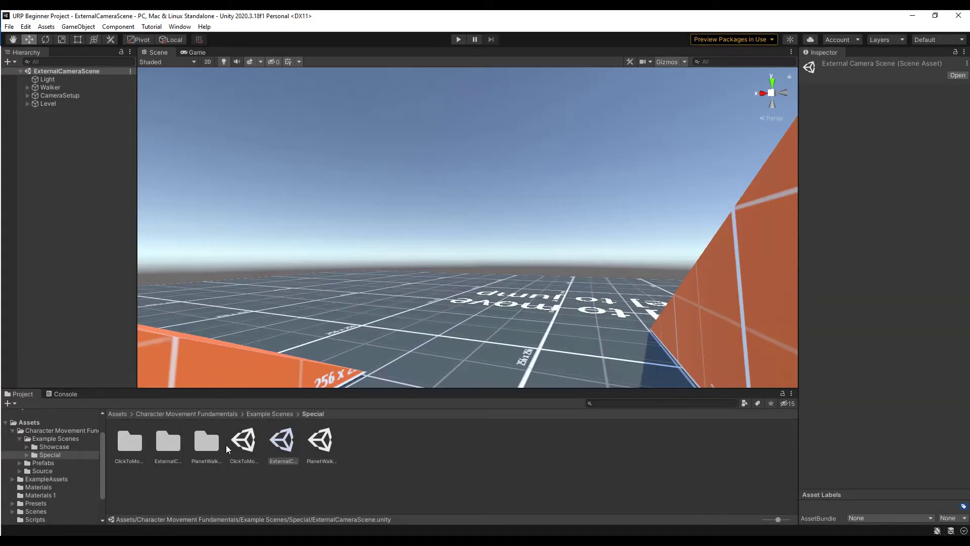
double_click(244, 441)
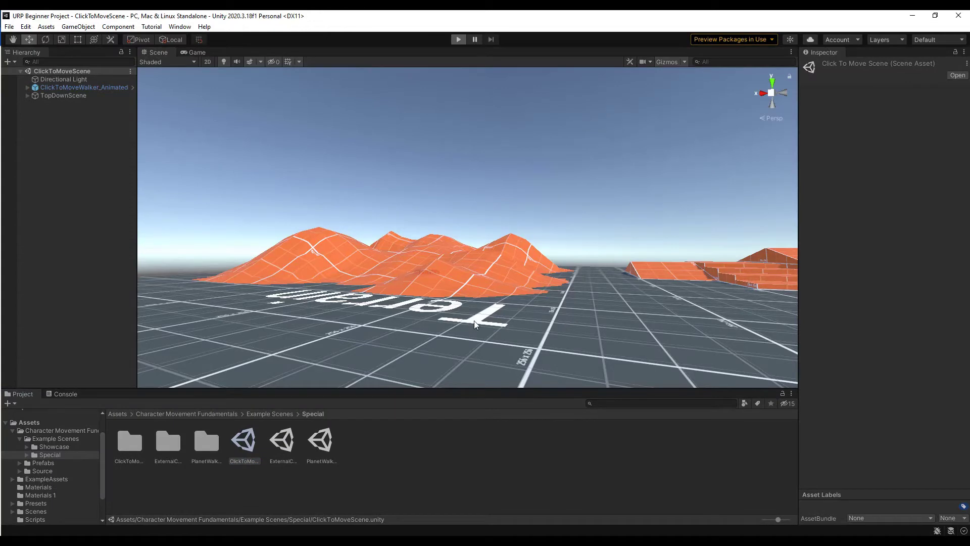
Step: Press Play to run ClickToMoveScene
click(458, 39)
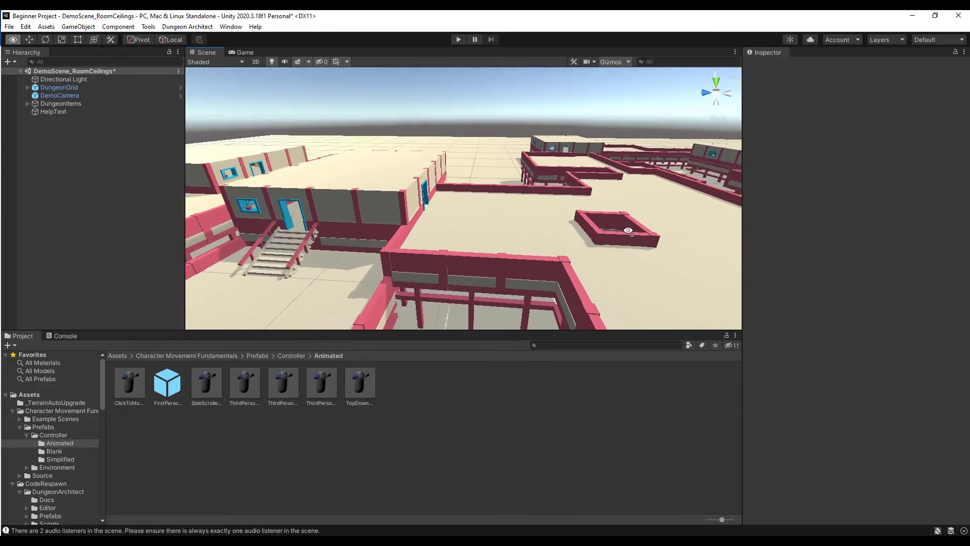
drag(630, 234, 392, 250)
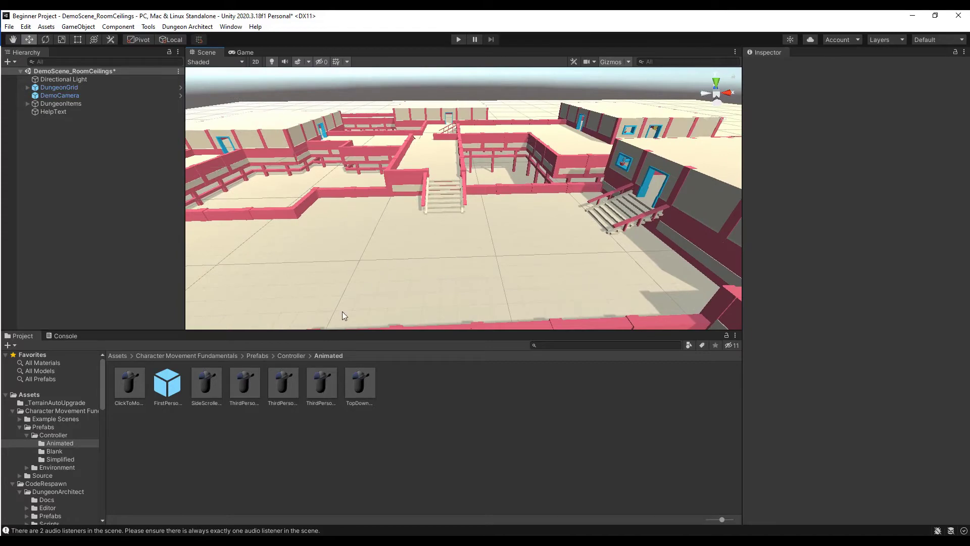
drag(167, 381, 442, 256)
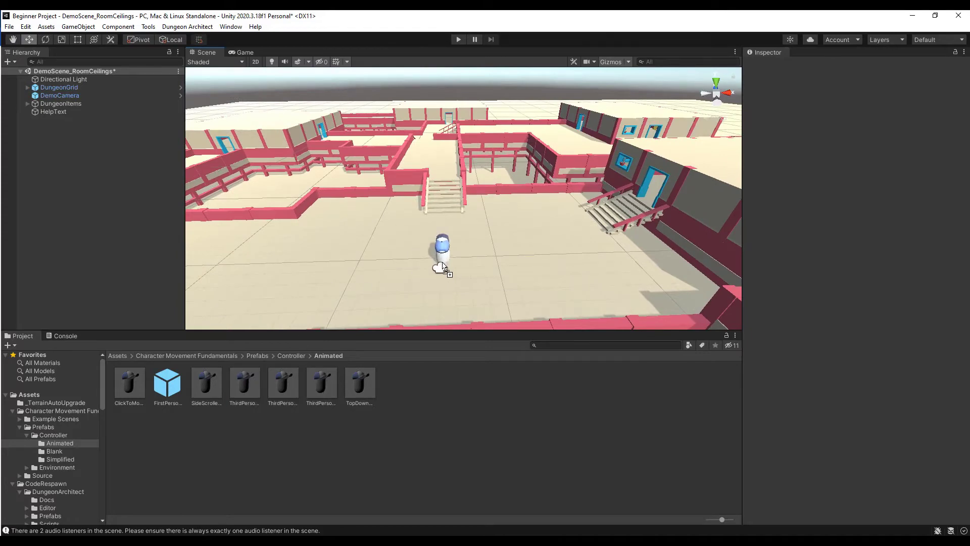
click(442, 252)
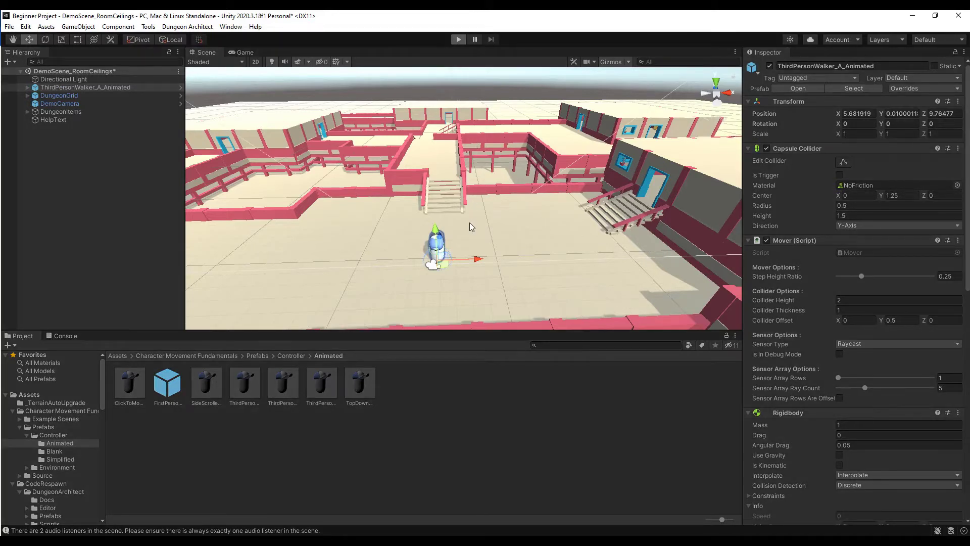
mouse_move(484, 222)
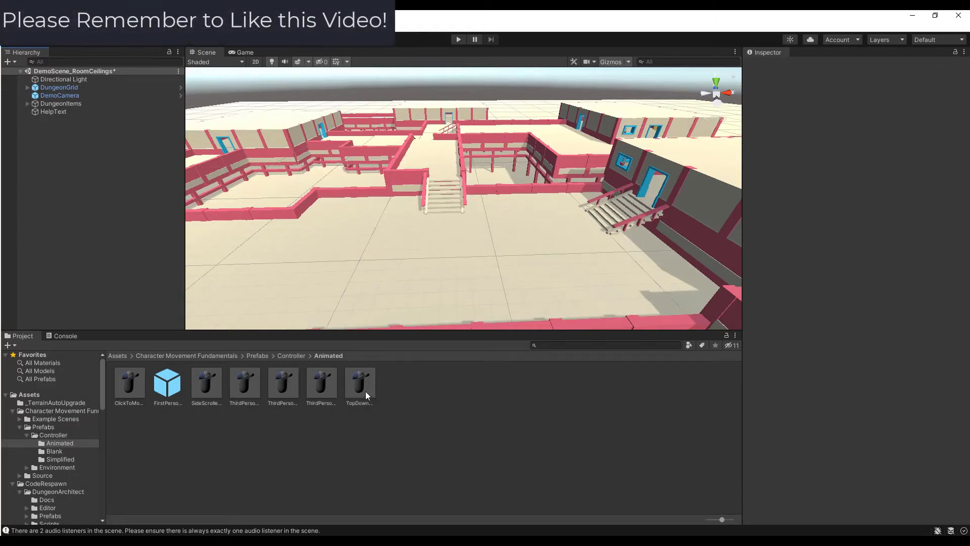
Step: Start a new untitled scene and list the Environment prefab folder with Interactive and Static subfolders
drag(358, 380, 443, 235)
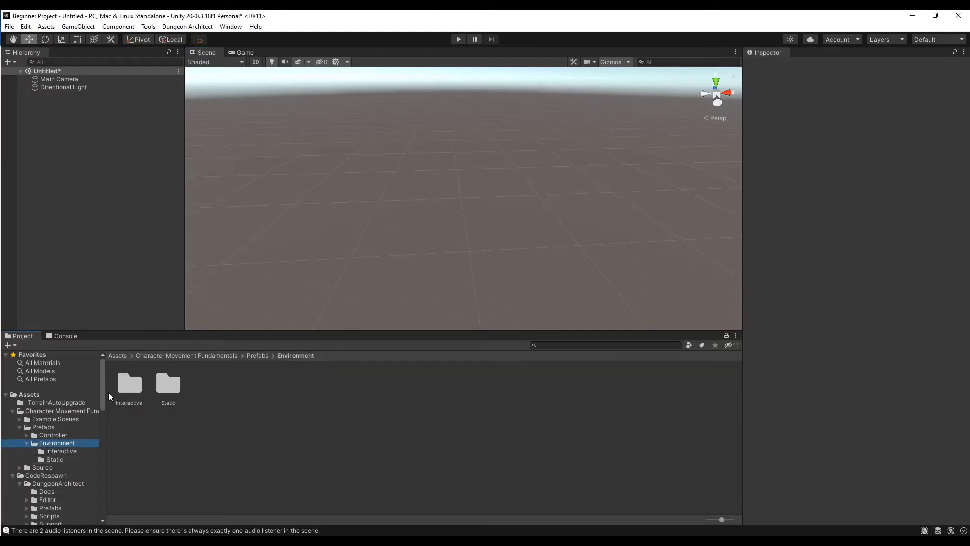
Step: Lay out Tile_16x16x2 tiles, Tunnel_18x18 and Stair_4x4x2 static prefabs as a test platform
double_click(129, 385)
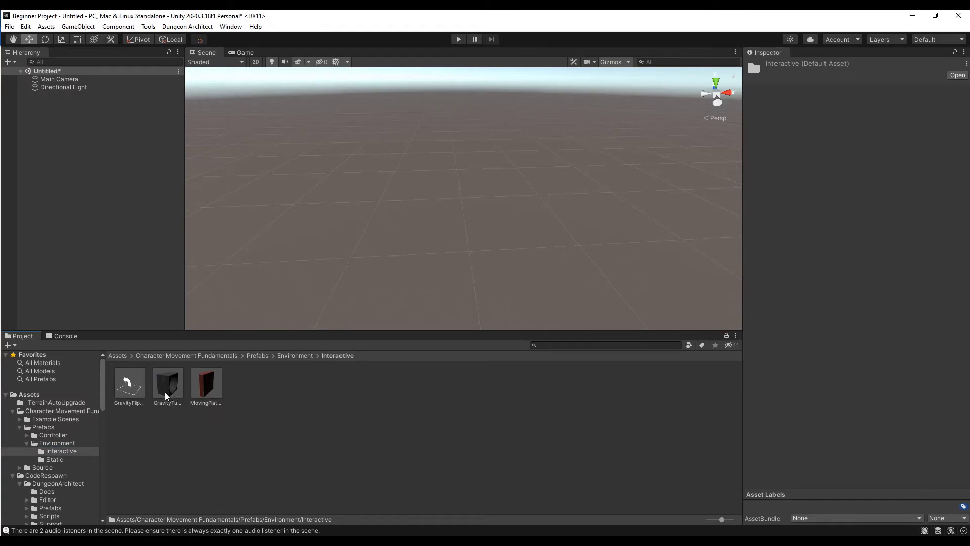
click(54, 459)
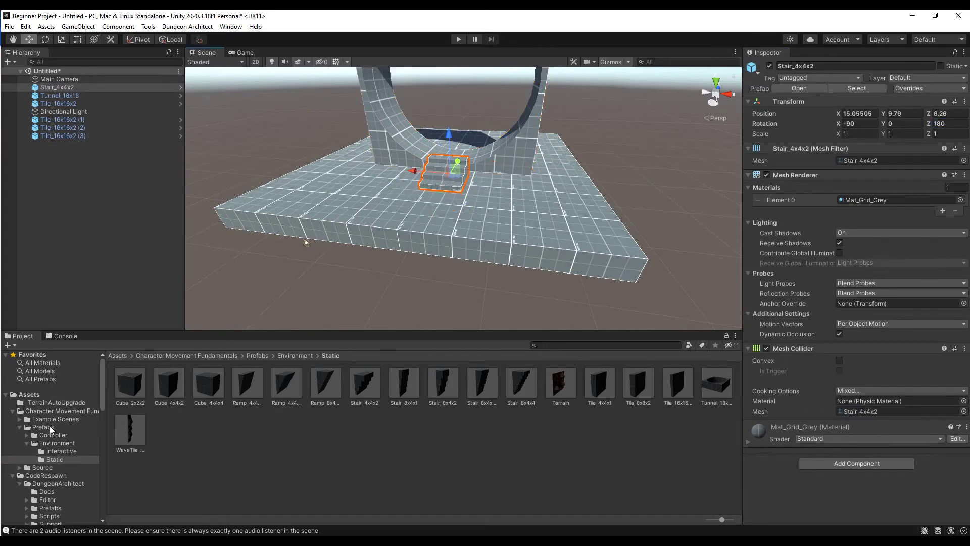
Step: Place the Blank ThirdPersonWalker_A on the tile floor before the tunnel and enter Play mode
click(52, 435)
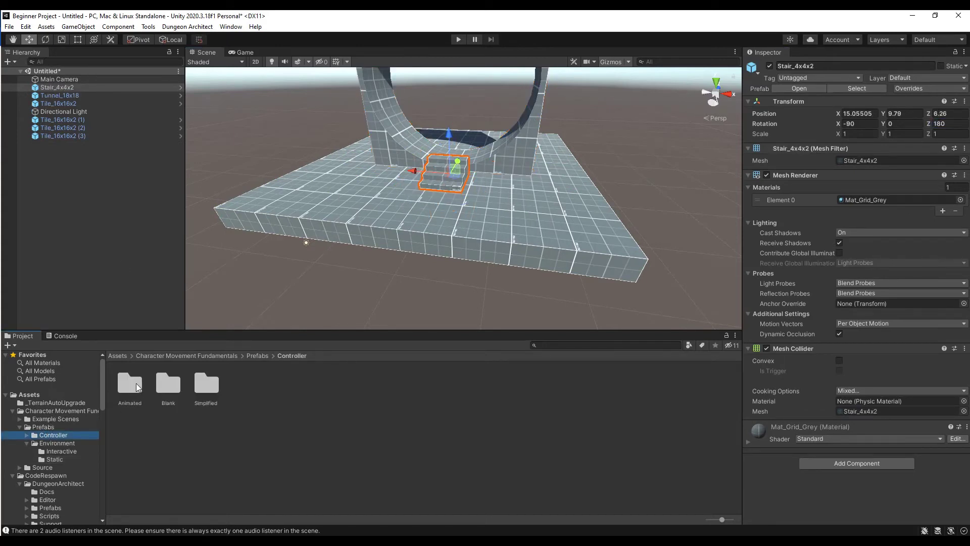
click(129, 383)
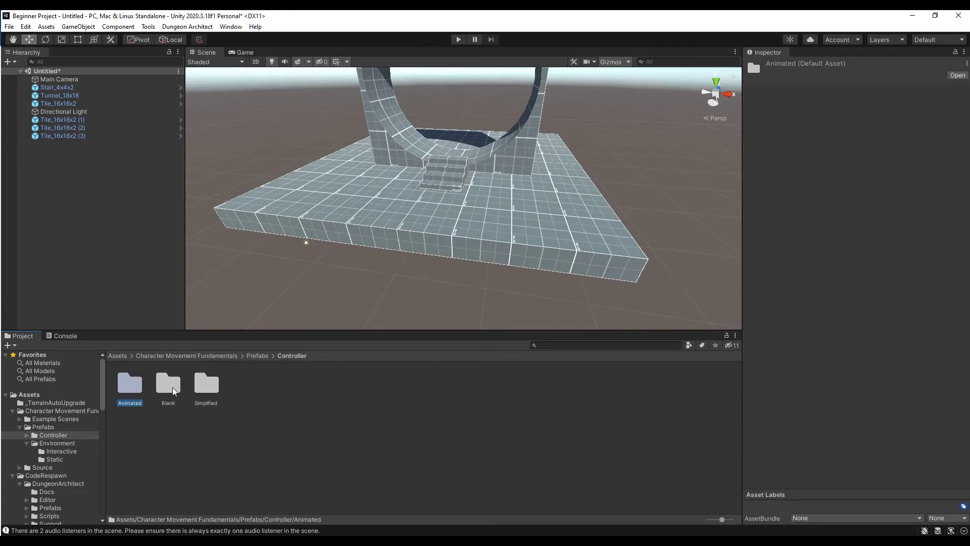
double_click(168, 383)
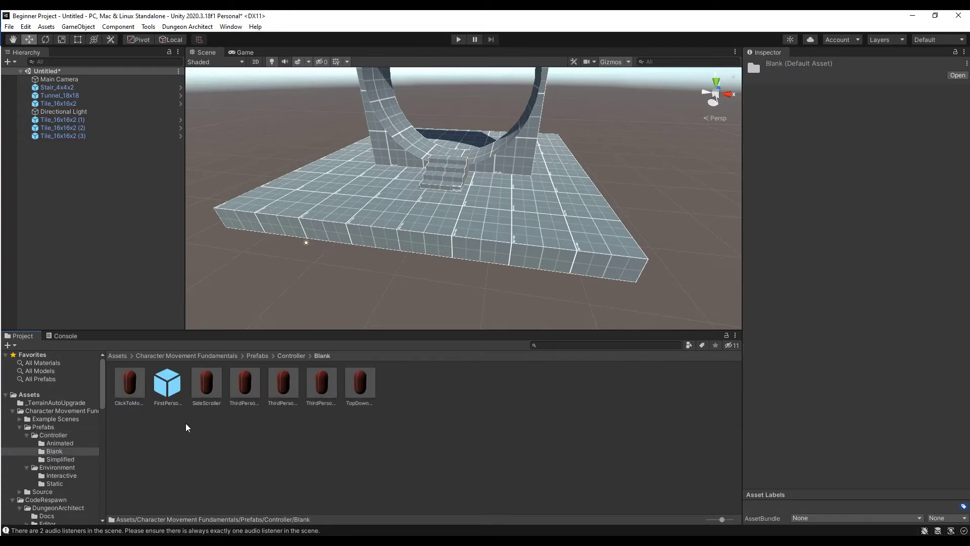
mouse_move(185, 410)
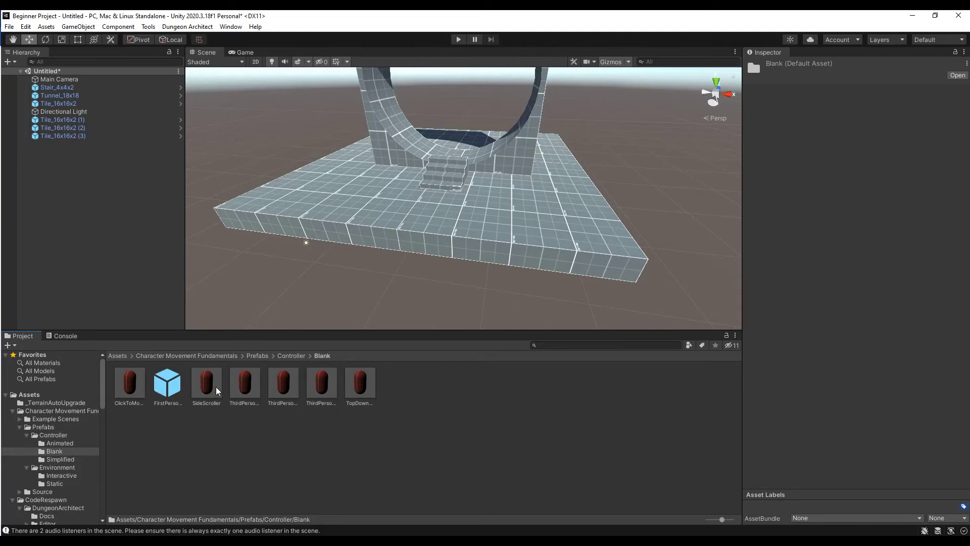
drag(206, 382, 431, 195)
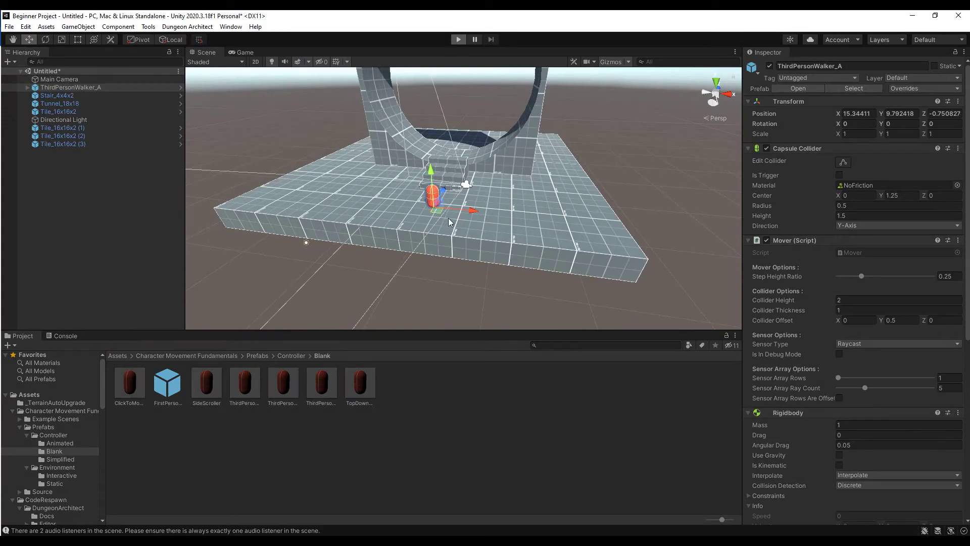
click(458, 39)
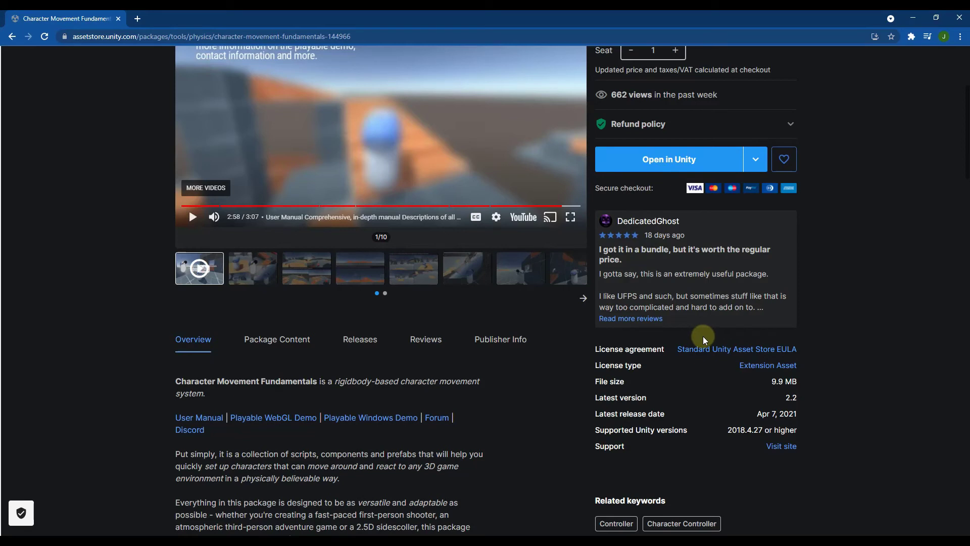
mouse_move(713, 333)
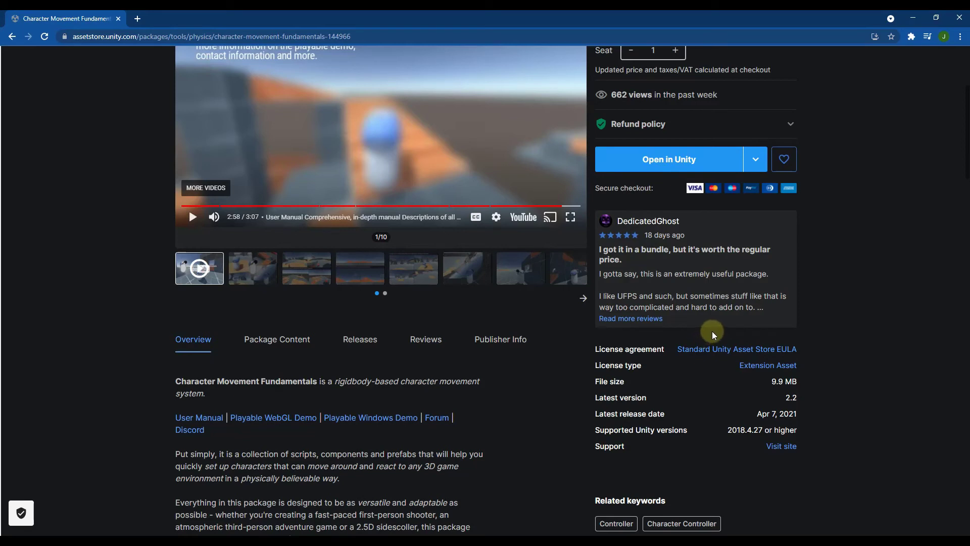
mouse_move(704, 338)
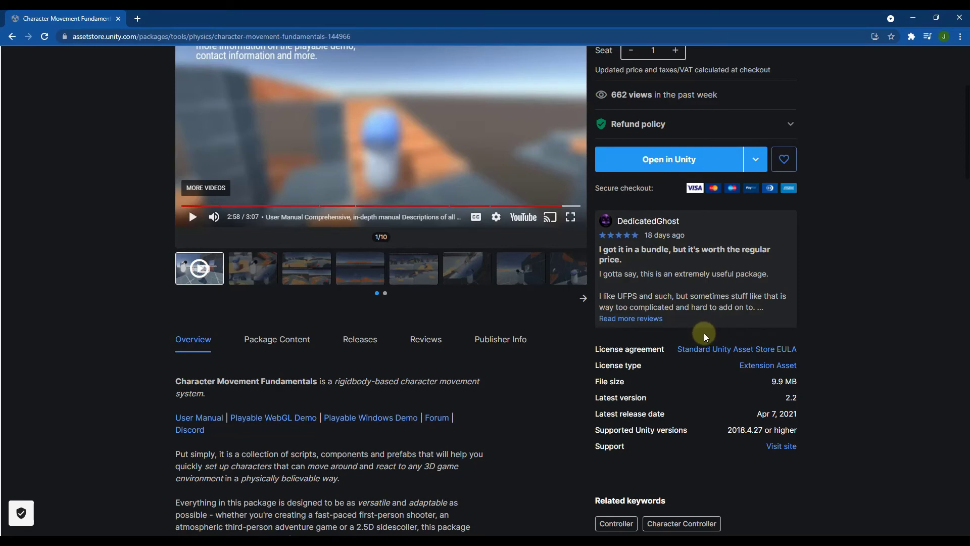